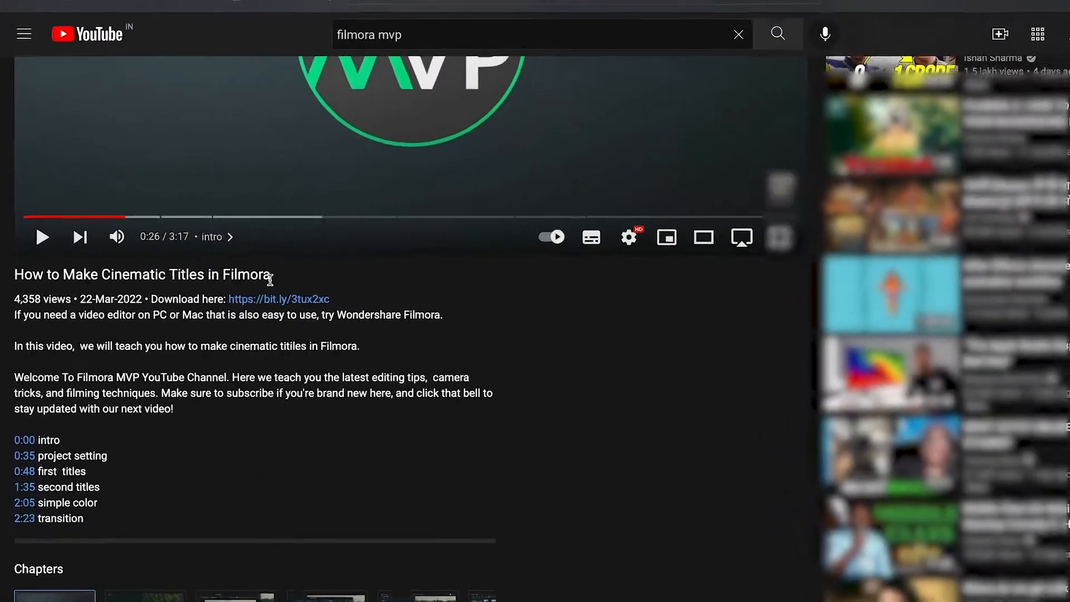
# Step: Download the Filmora Mac installer from the Wondershare site in Safari and run the .dmg
pyautogui.click(278, 300)
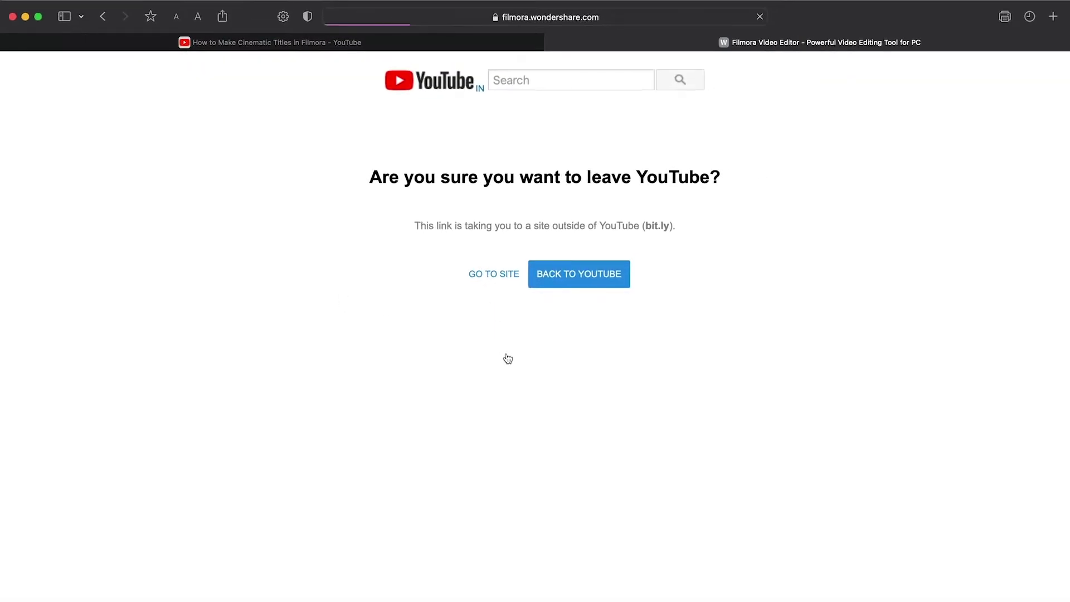
pyautogui.click(493, 274)
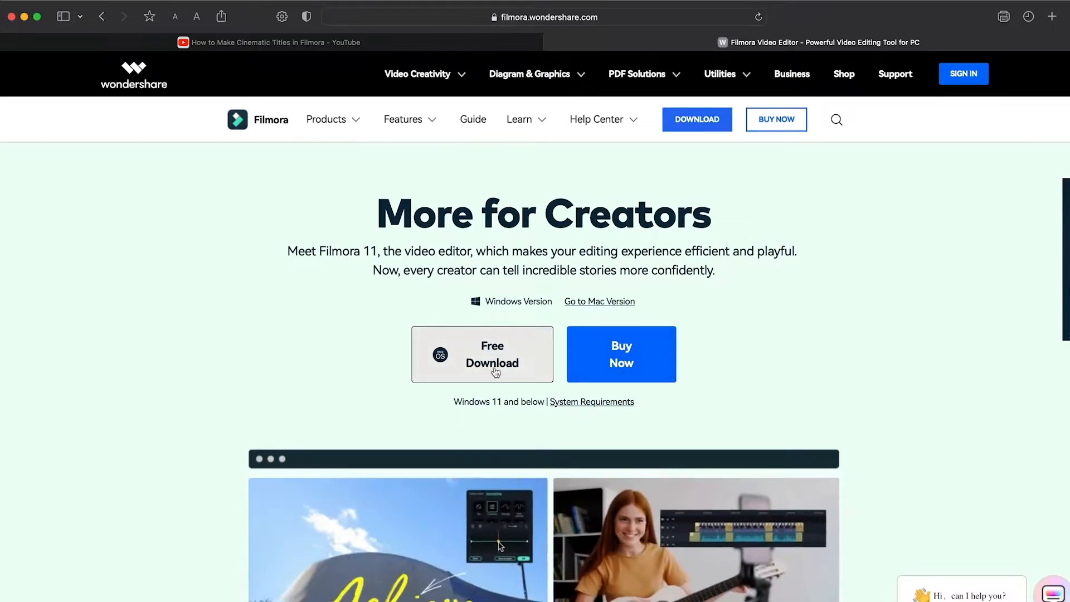
pyautogui.click(492, 354)
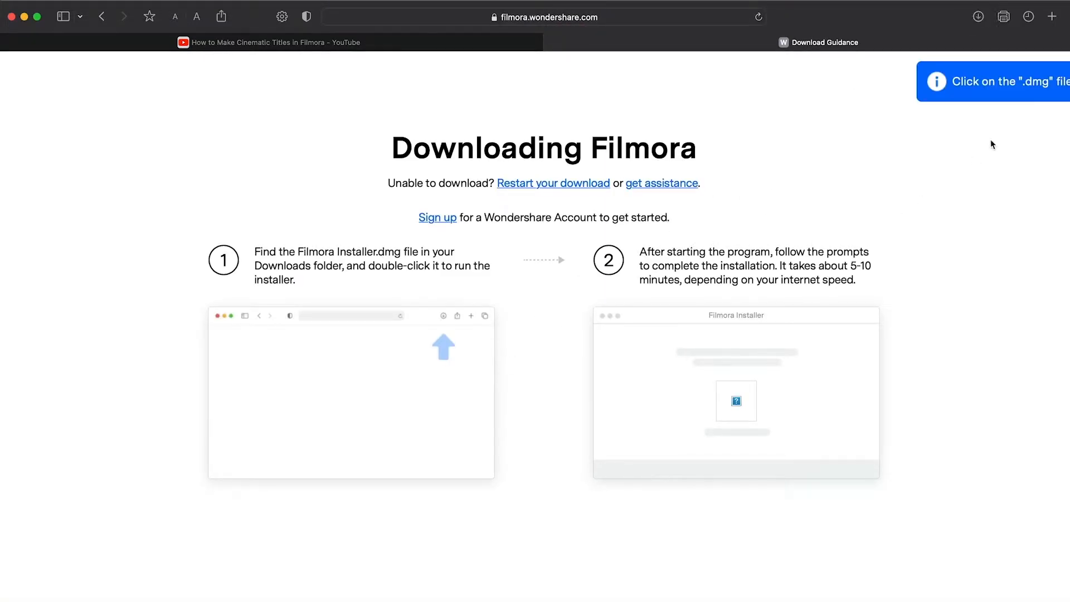
pyautogui.click(978, 16)
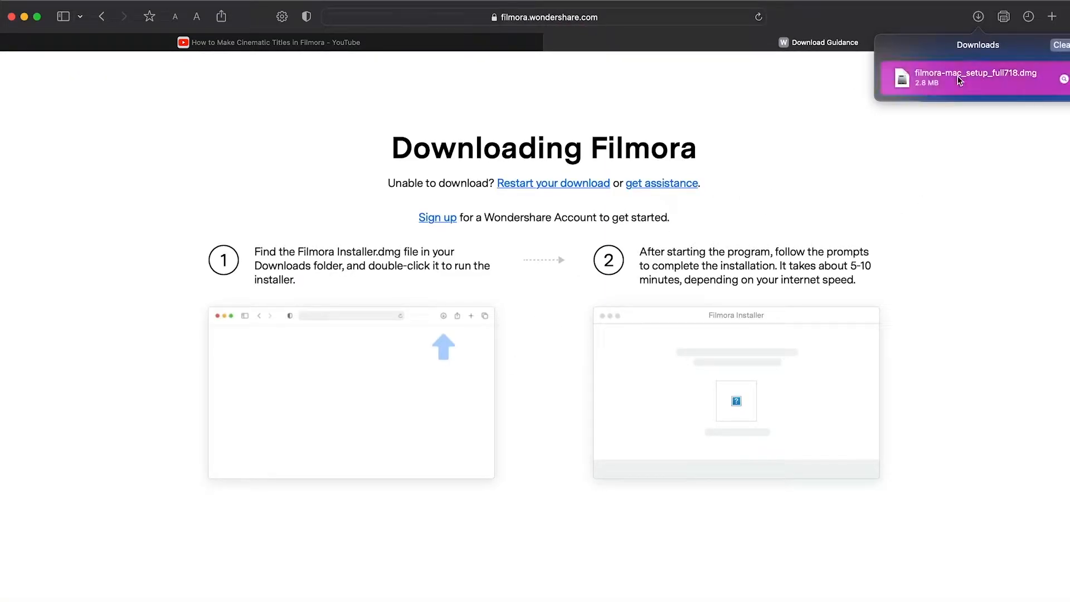
pyautogui.doubleClick(976, 78)
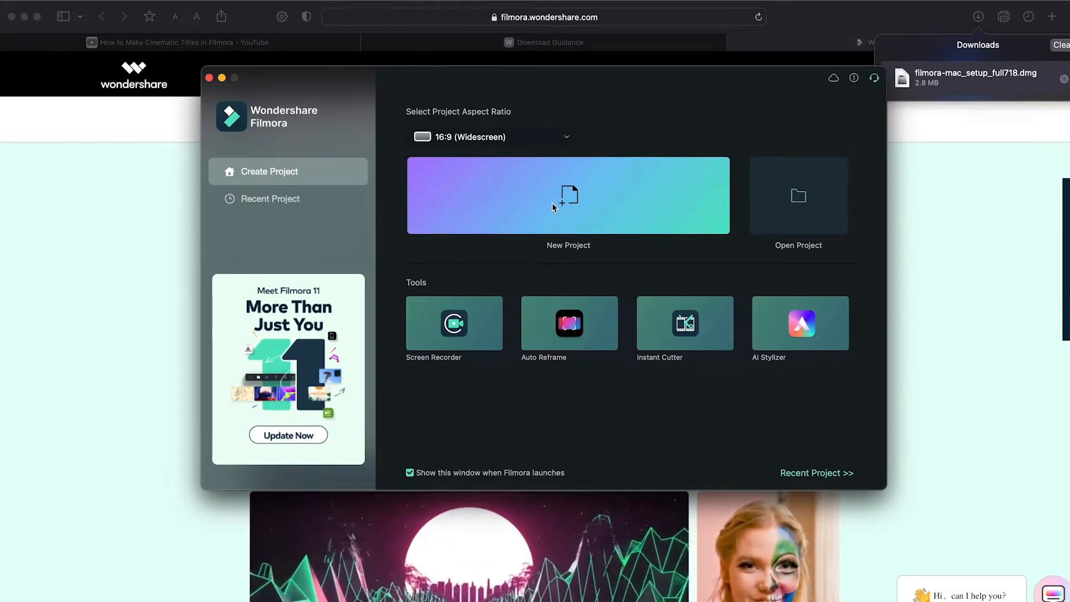
# Step: Start a new Filmora project and change its frame rate in Project Settings
pyautogui.click(567, 195)
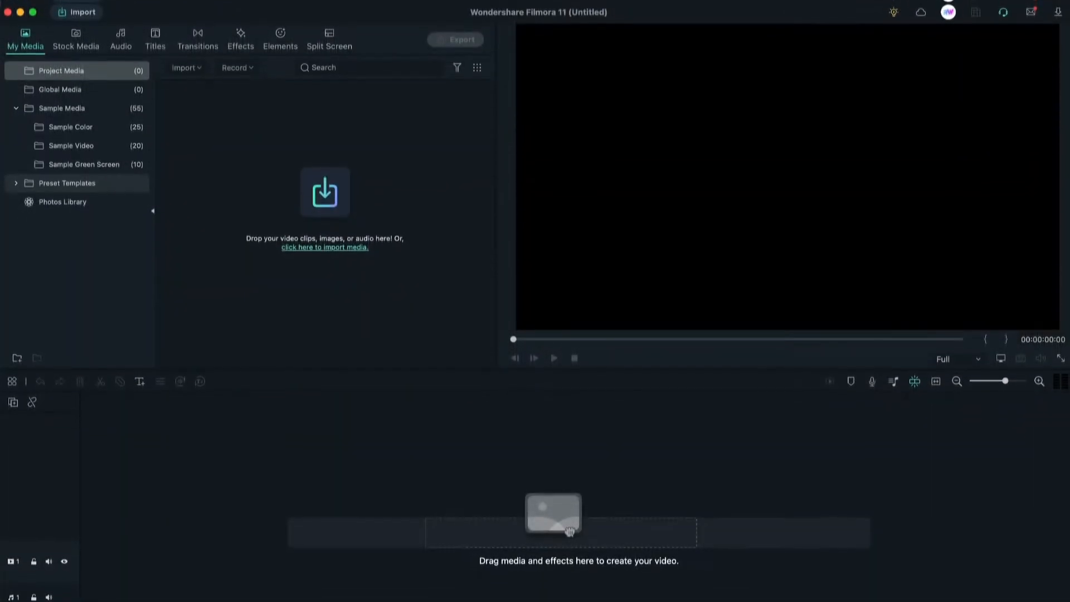
pyautogui.click(200, 10)
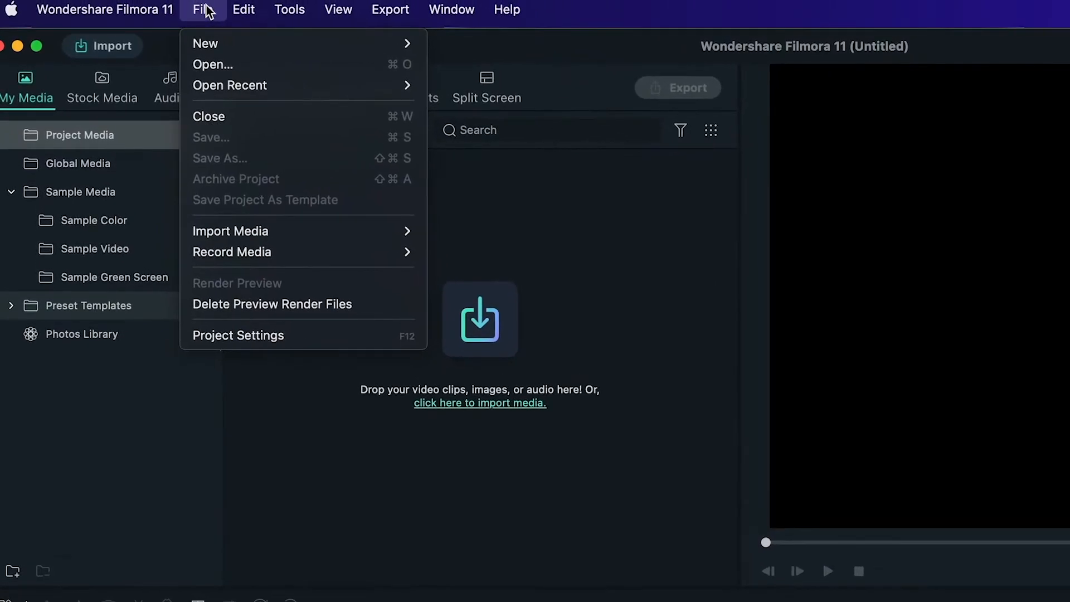
pyautogui.click(238, 336)
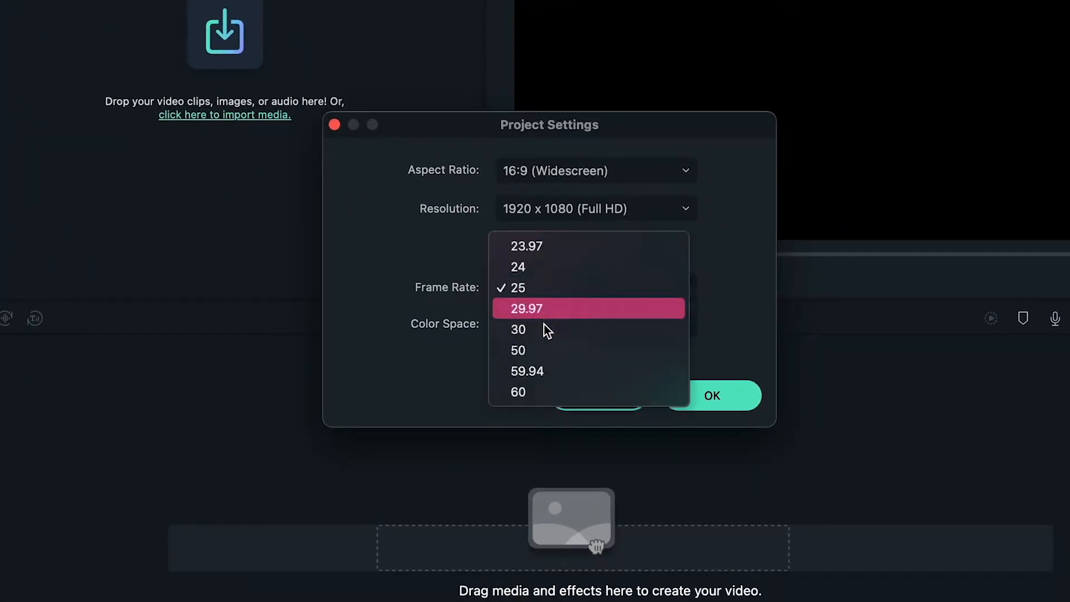
pyautogui.click(518, 392)
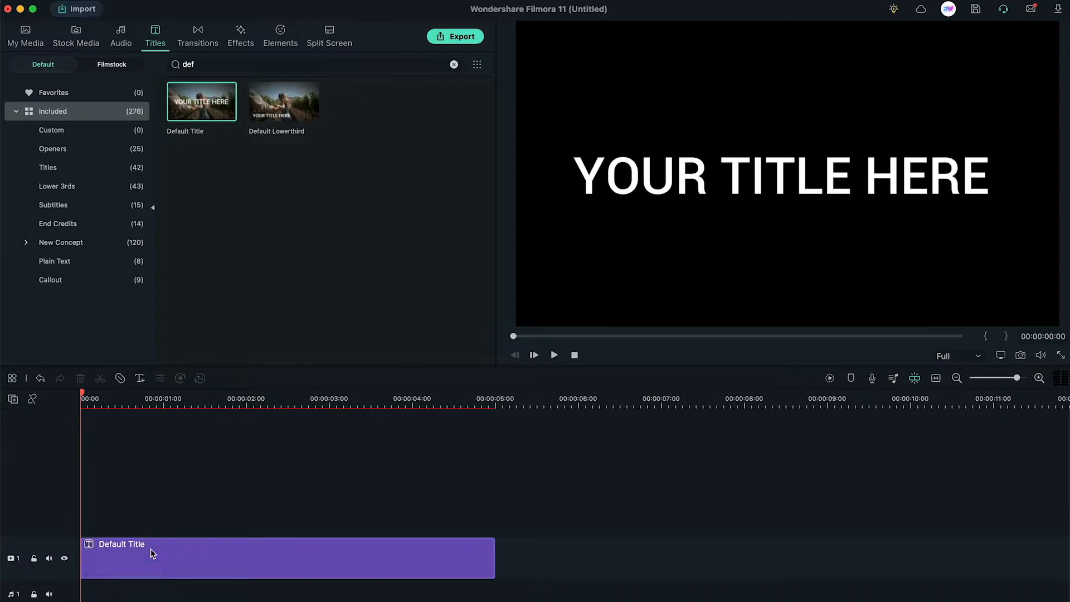
# Step: Replace the title text with a circle shape filled white at 100% opacity
pyautogui.doubleClick(150, 554)
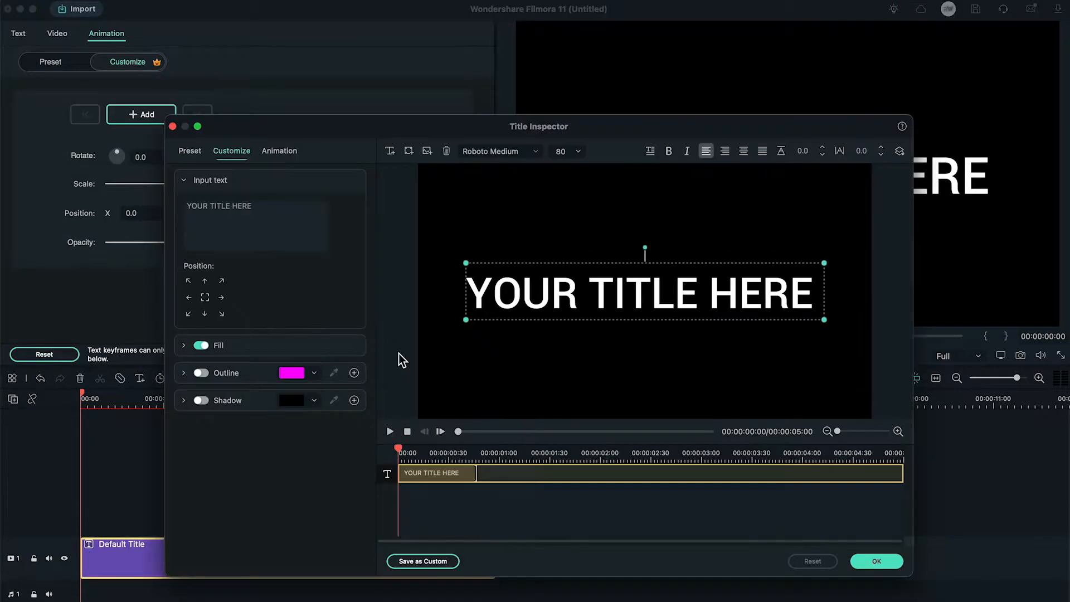
pyautogui.click(408, 151)
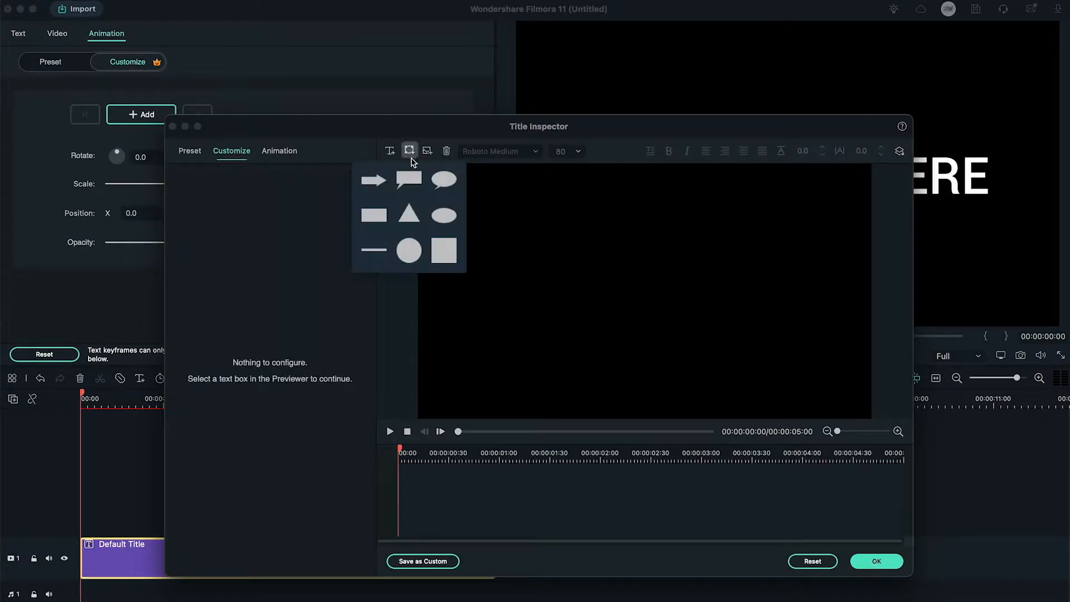
pyautogui.click(408, 251)
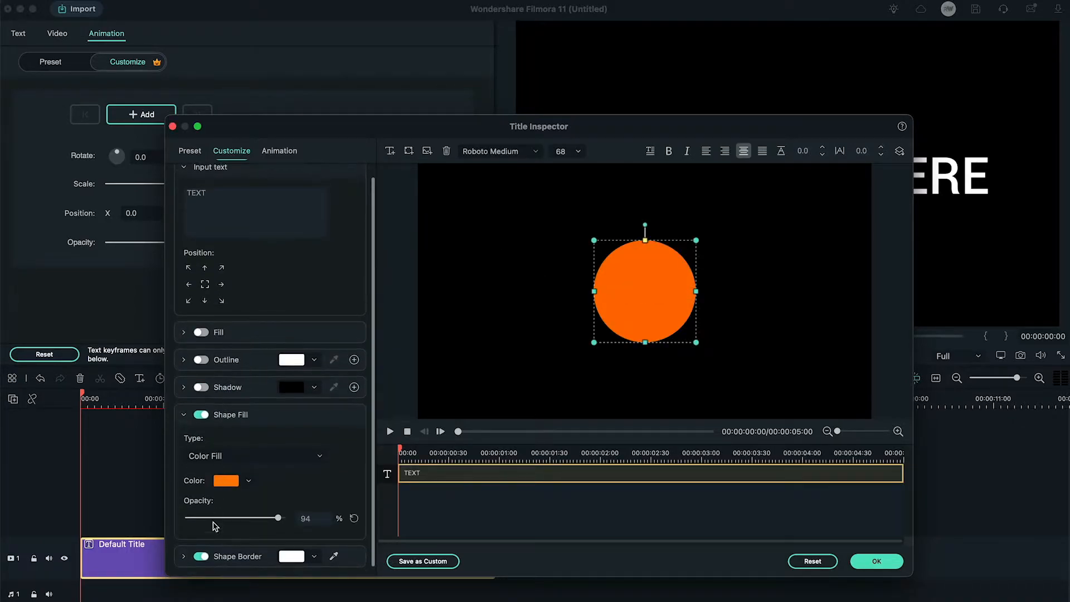
pyautogui.click(225, 481)
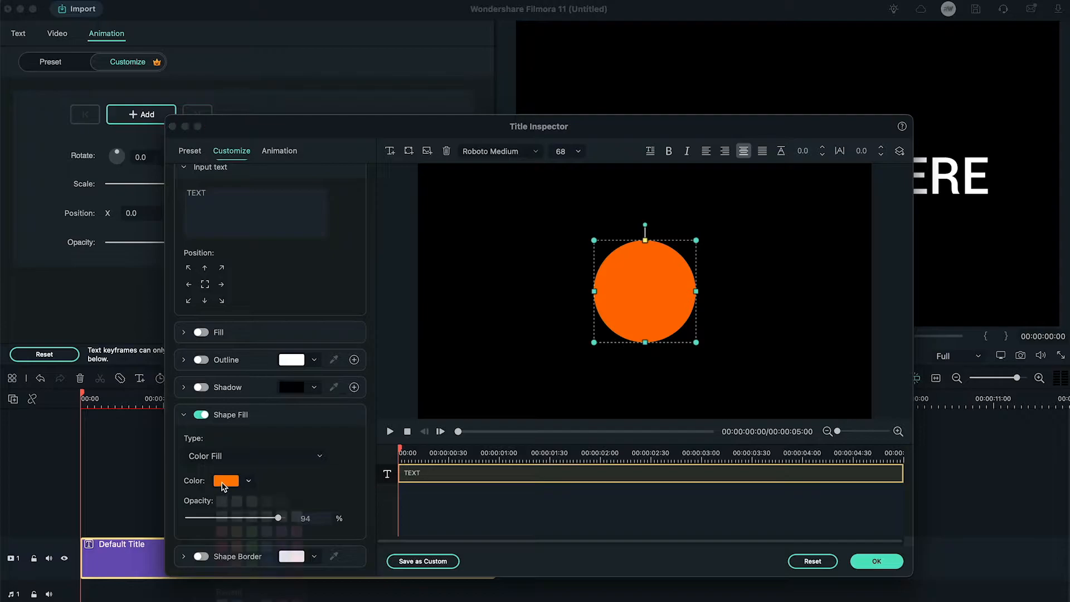
pyautogui.click(226, 480)
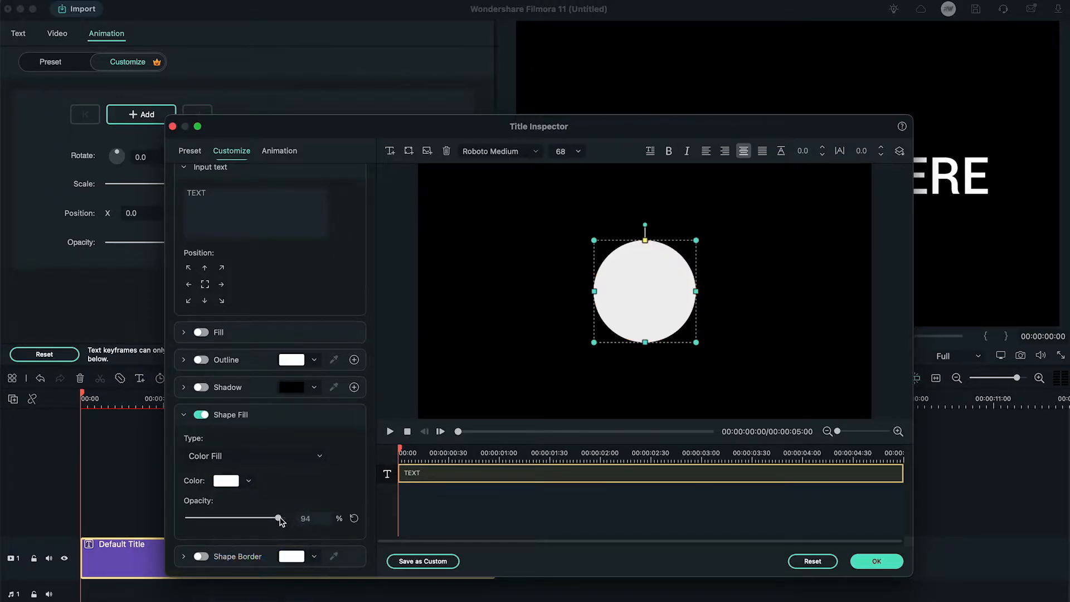
pyautogui.moveTo(279, 518); pyautogui.dragTo(286, 517)
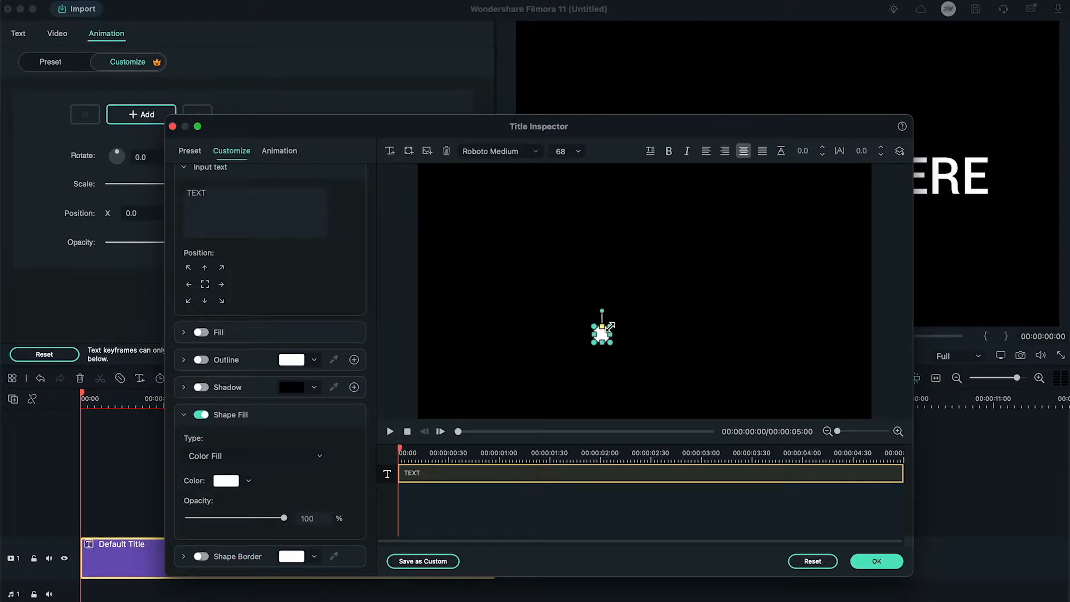
pyautogui.click(644, 290)
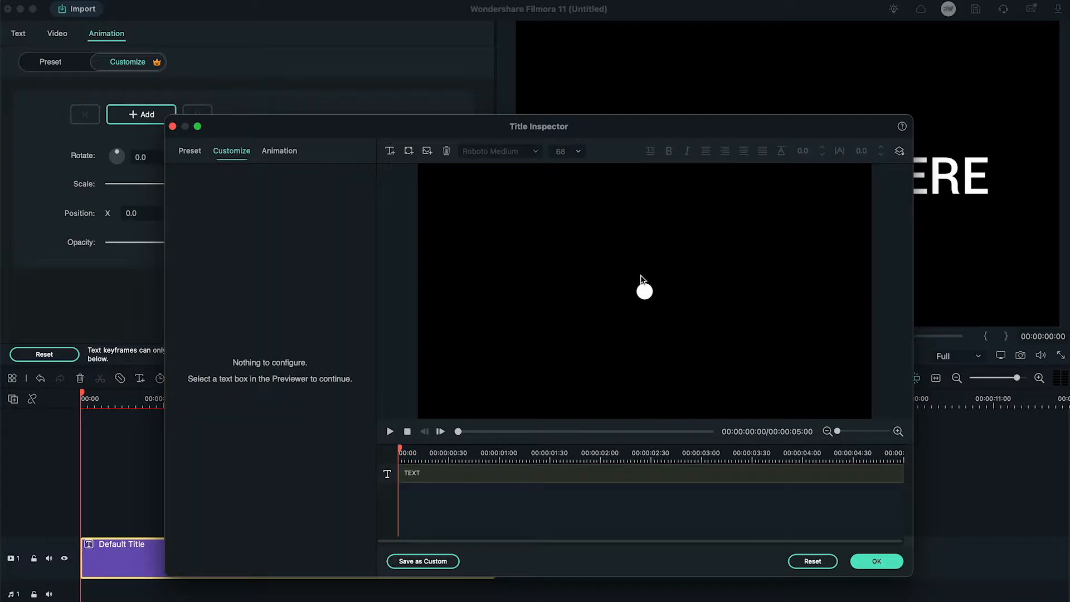
# Step: Apply the white-dot title and place slightly later copies on tracks 2–6
pyautogui.click(877, 561)
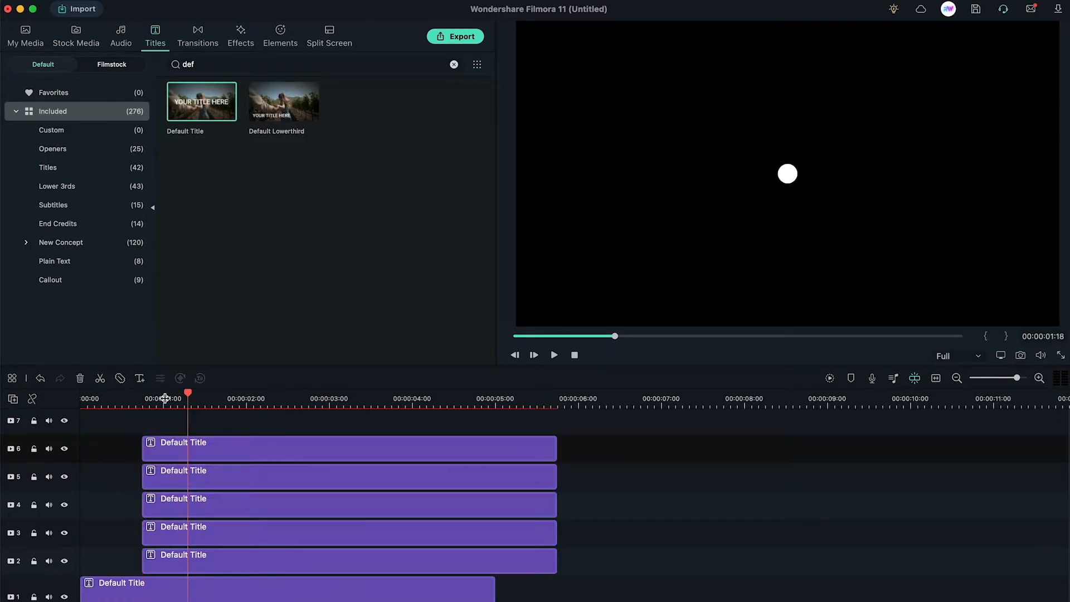
pyautogui.moveTo(188, 399); pyautogui.dragTo(176, 399)
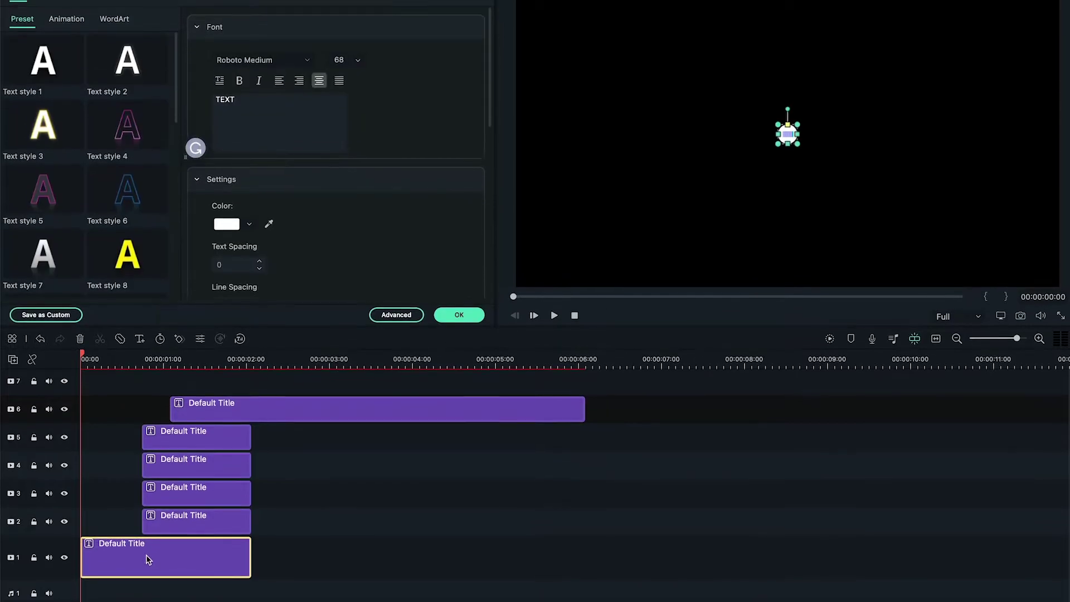
# Step: Add a starting keyframe to the track 1 dot title under Animation > Customize
pyautogui.click(65, 19)
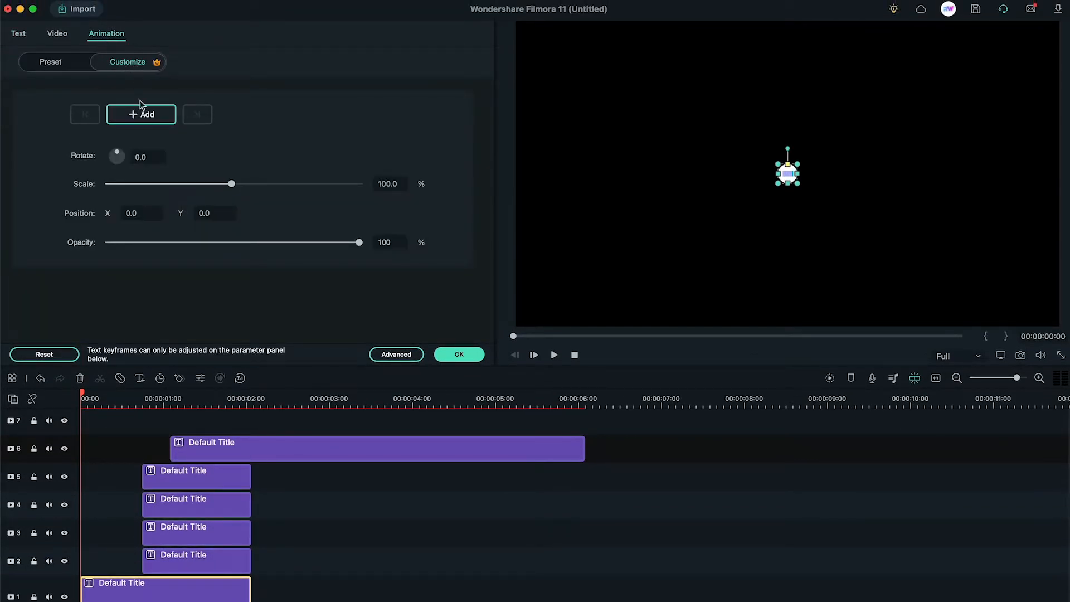
pyautogui.click(141, 114)
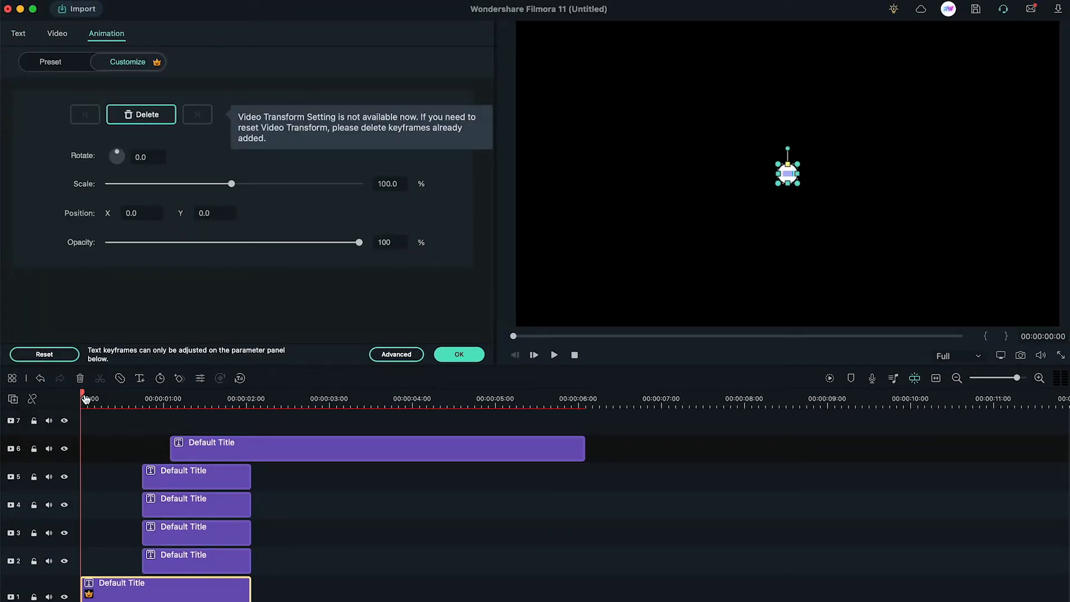
pyautogui.moveTo(232, 183); pyautogui.dragTo(106, 183)
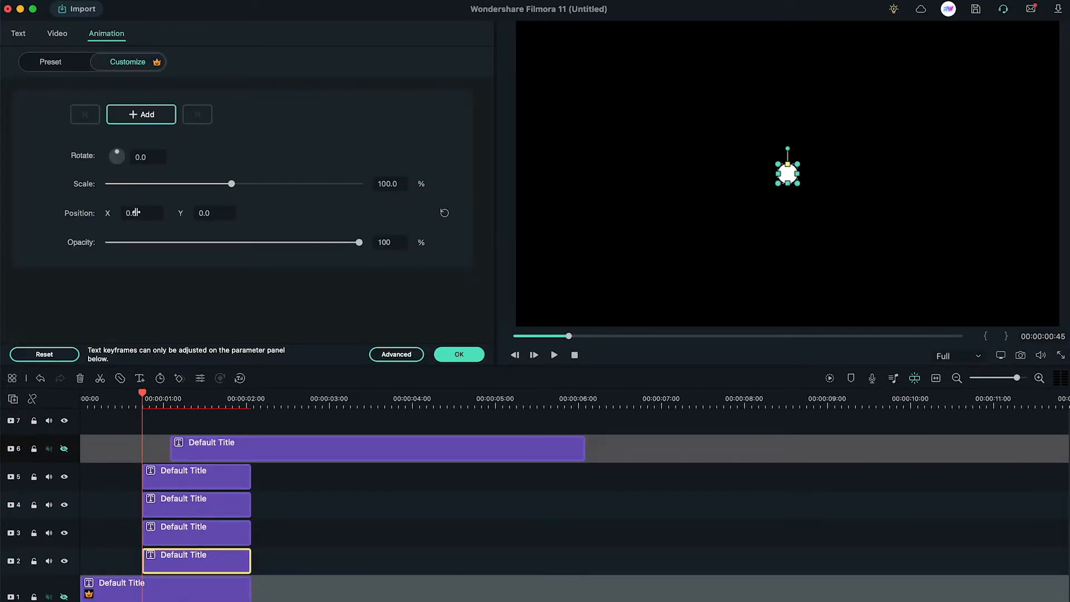
# Step: Enter off-centre starting positions such as -920 and -485 for the dot copies
pyautogui.write('-920.0')
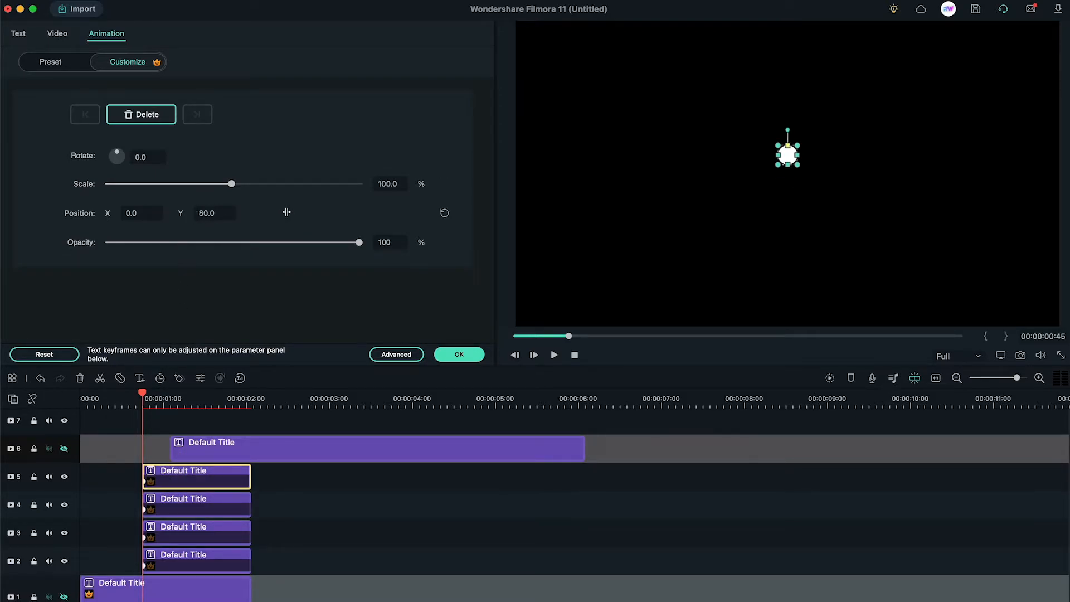
pyautogui.write('-485.0')
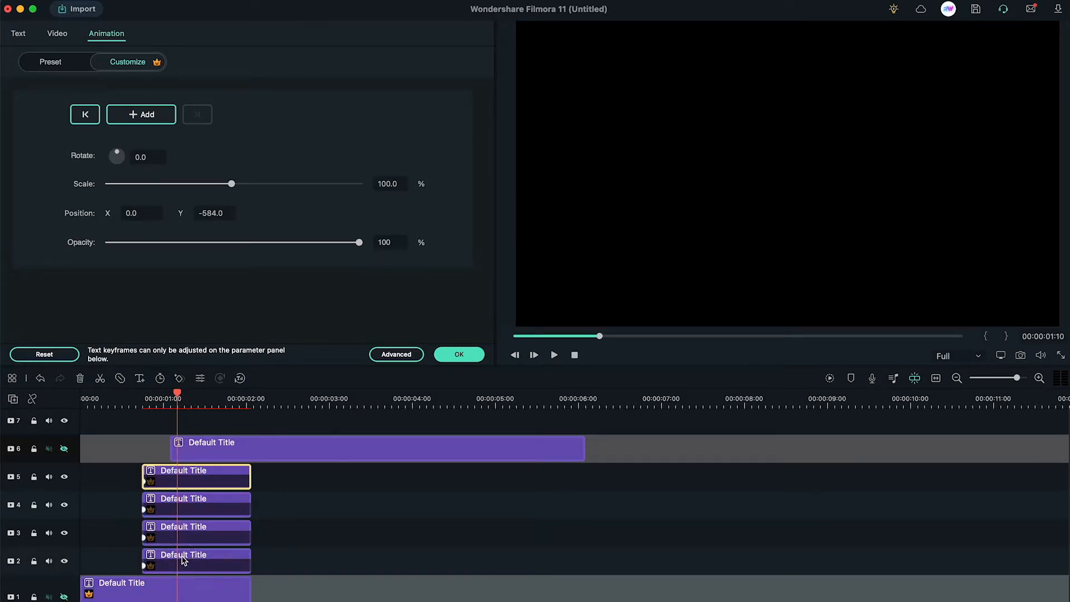
# Step: Add a second keyframe on the track 2 dot with Position X -20
pyautogui.click(184, 560)
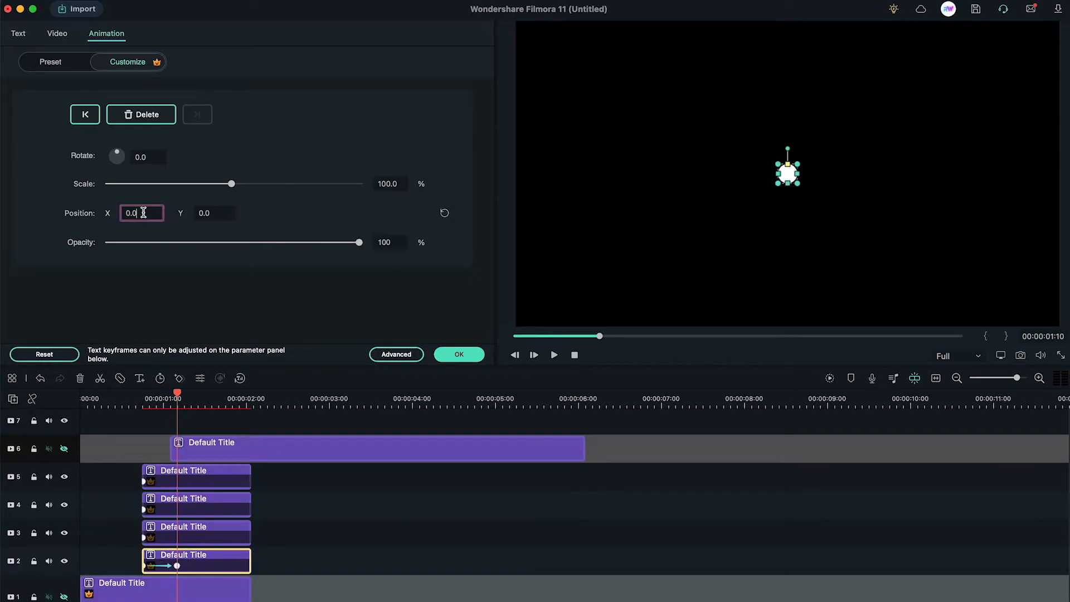
pyautogui.write('-20')
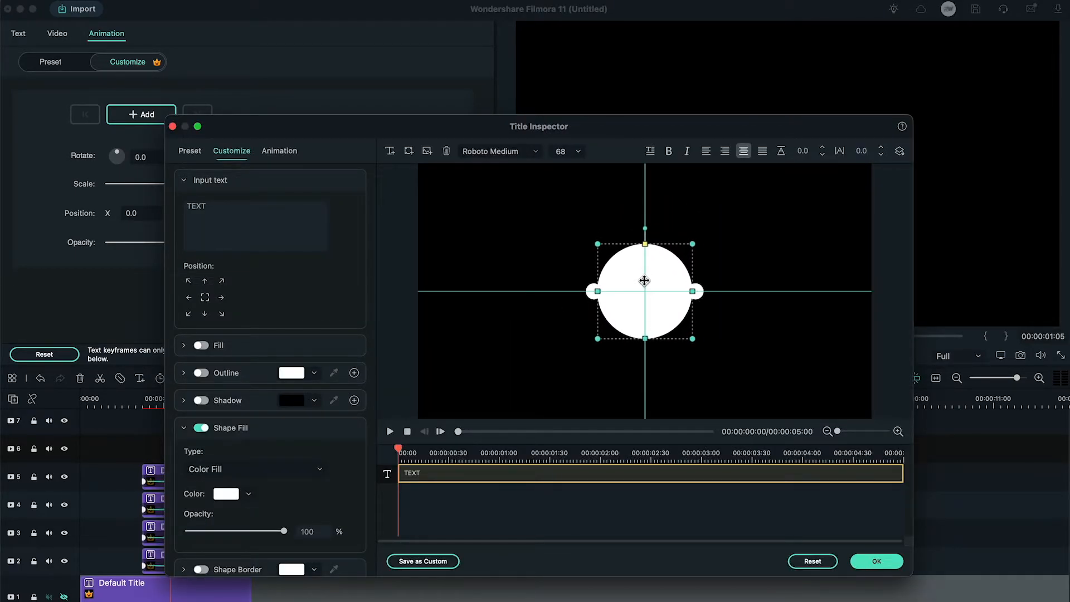
# Step: Confirm the large white filled circle title on track 6
pyautogui.click(876, 560)
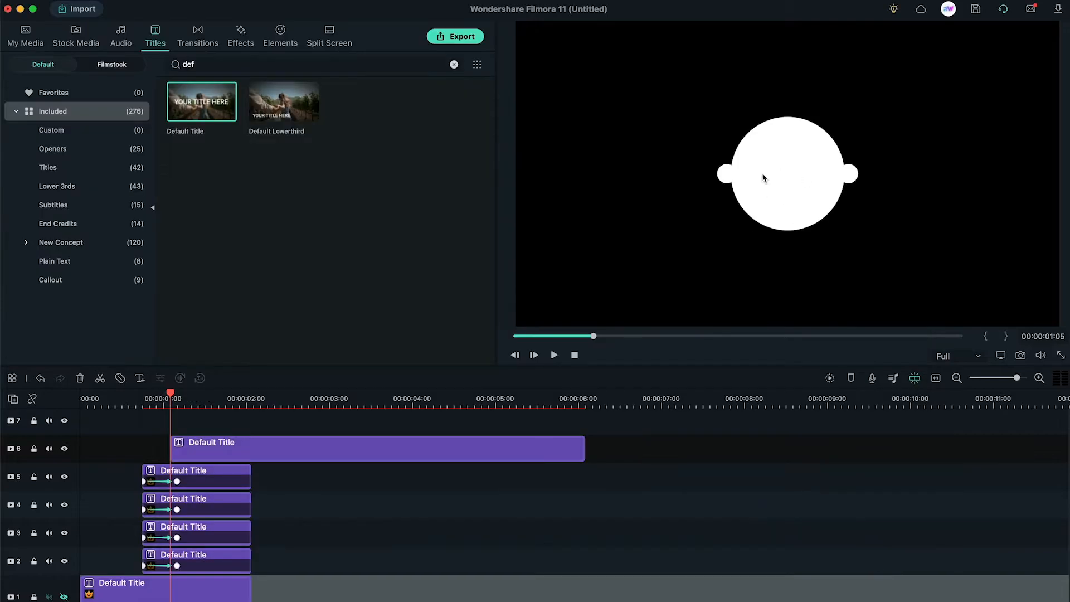
# Step: Keyframe the circle's scale from 0% up to a 125% overshoot
pyautogui.doubleClick(230, 447)
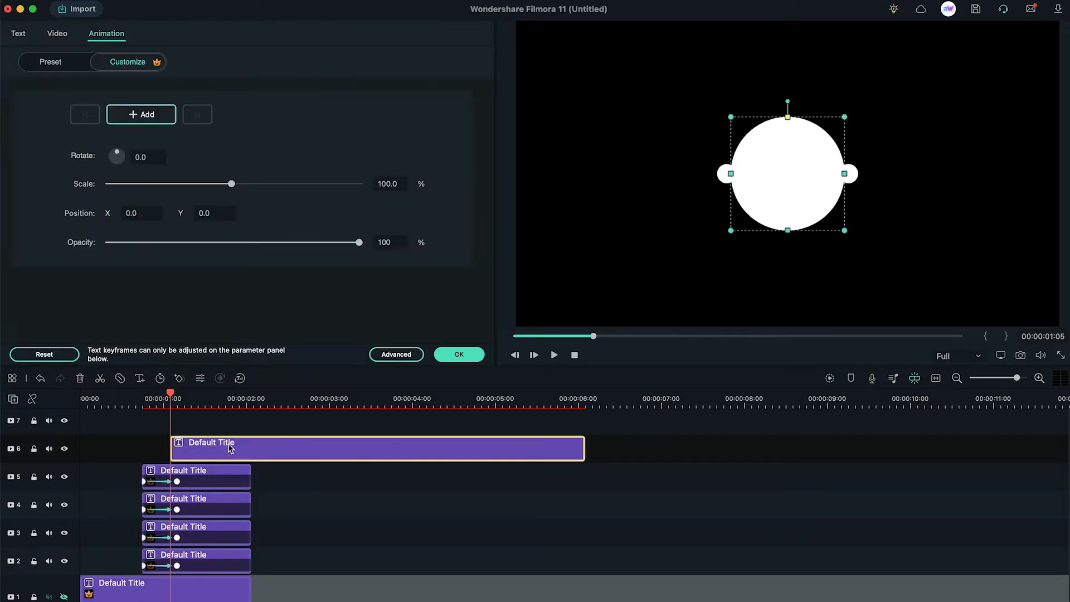
pyautogui.moveTo(220, 175)
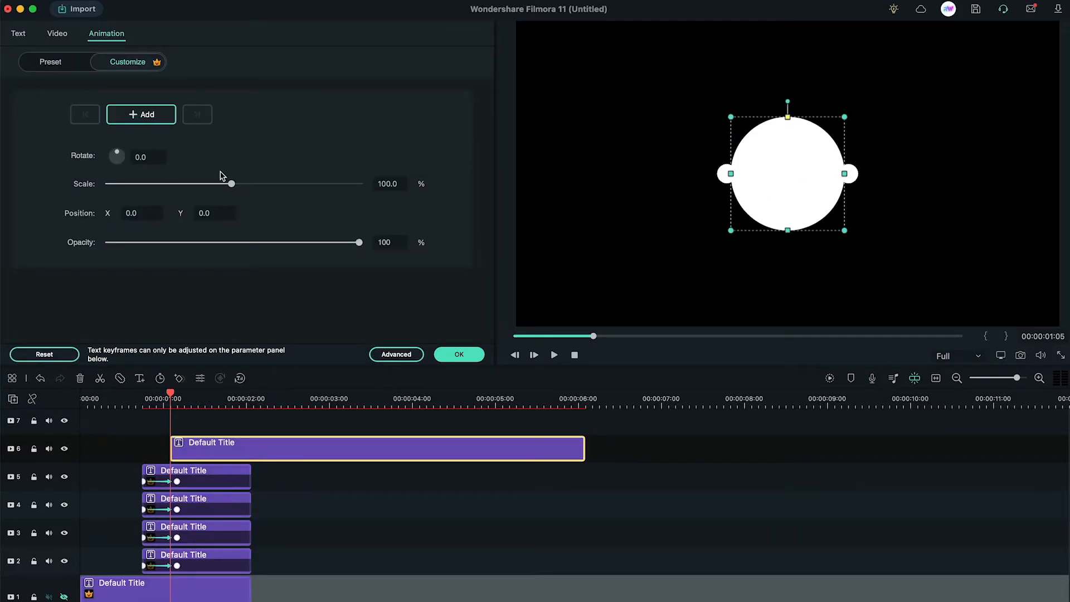
pyautogui.moveTo(230, 184); pyautogui.dragTo(226, 183)
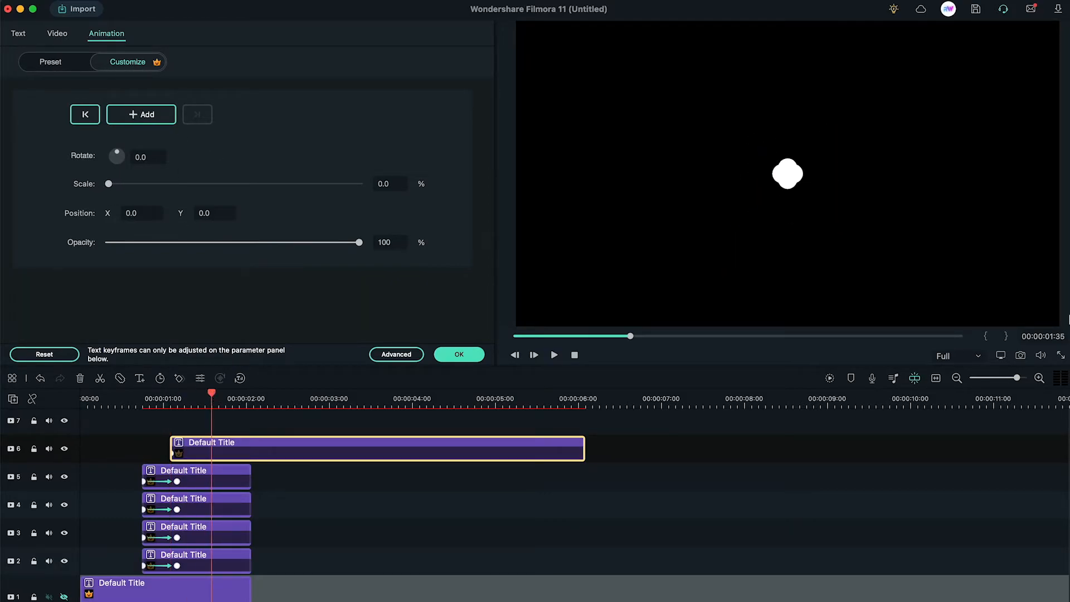
pyautogui.click(140, 114)
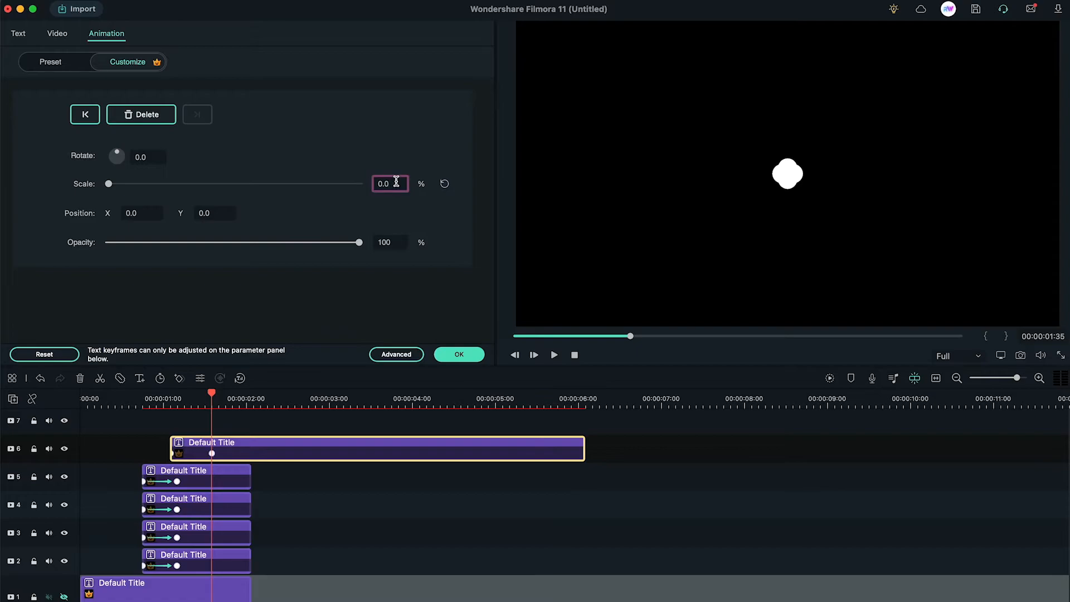
pyautogui.write('125')
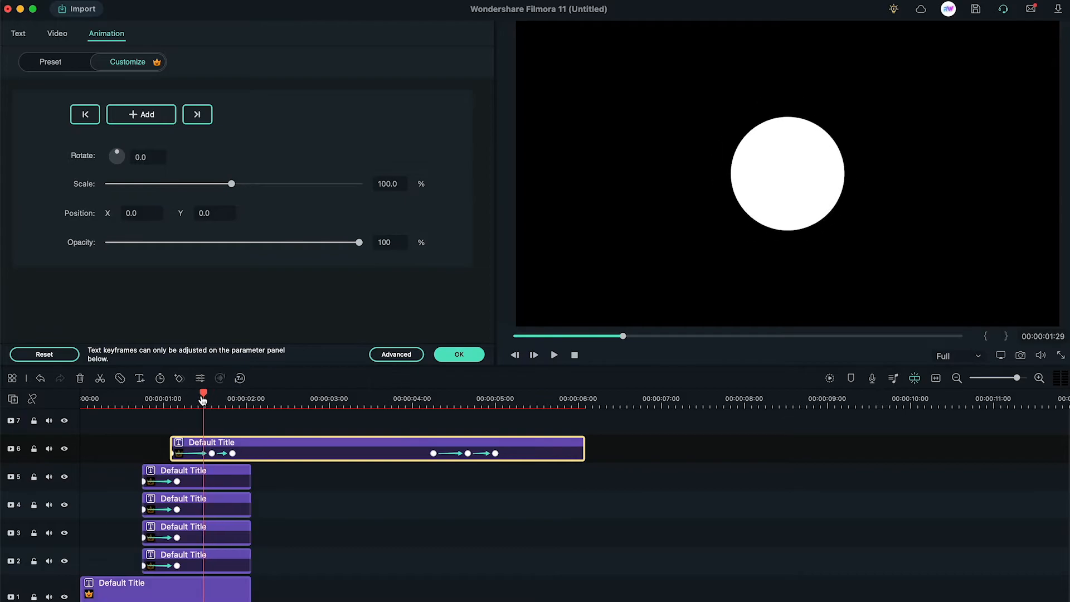
pyautogui.moveTo(203, 392); pyautogui.dragTo(210, 392)
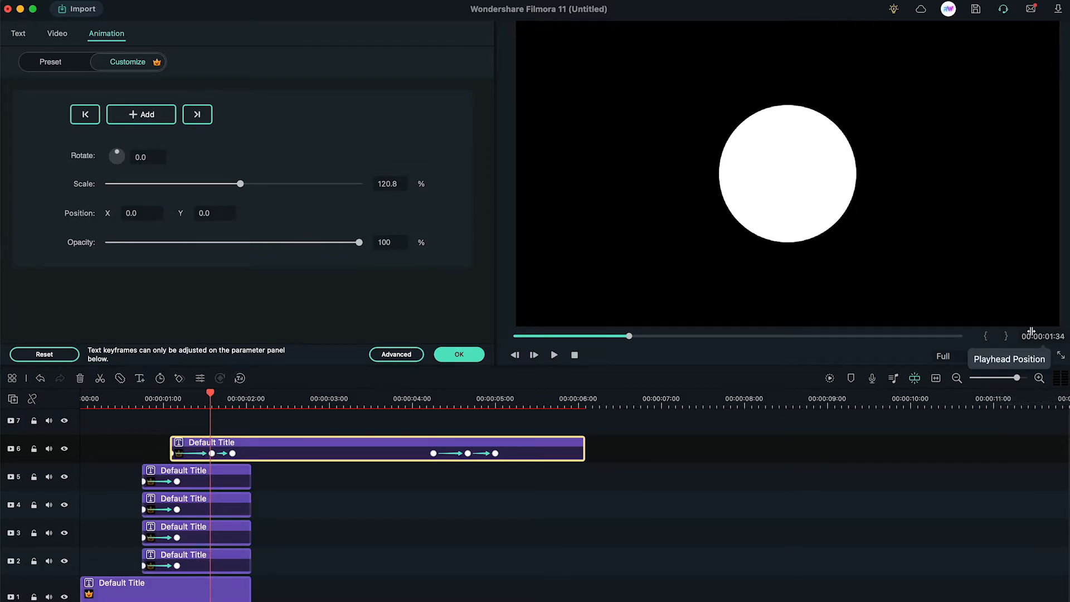
# Step: Confirm the circle animation and drop a Default Title onto track 7
pyautogui.click(159, 33)
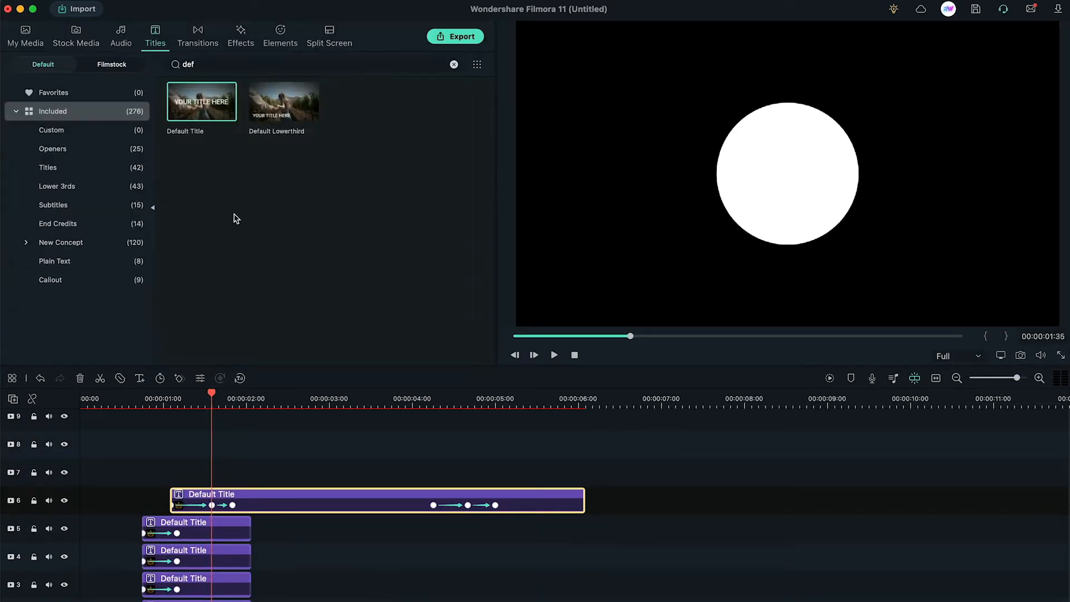
pyautogui.moveTo(201, 101); pyautogui.dragTo(215, 472)
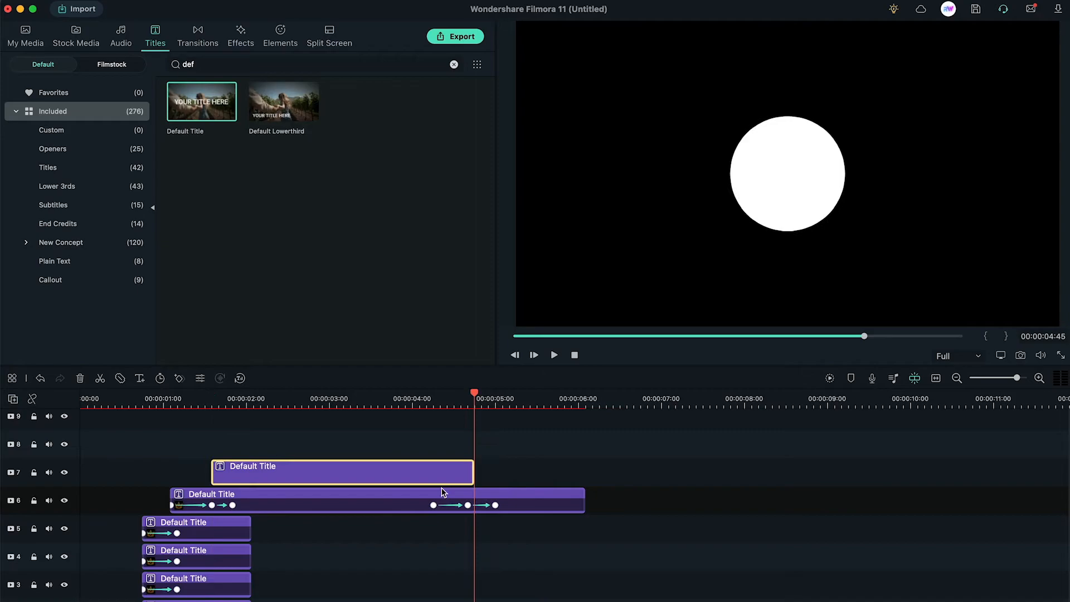
pyautogui.doubleClick(340, 471)
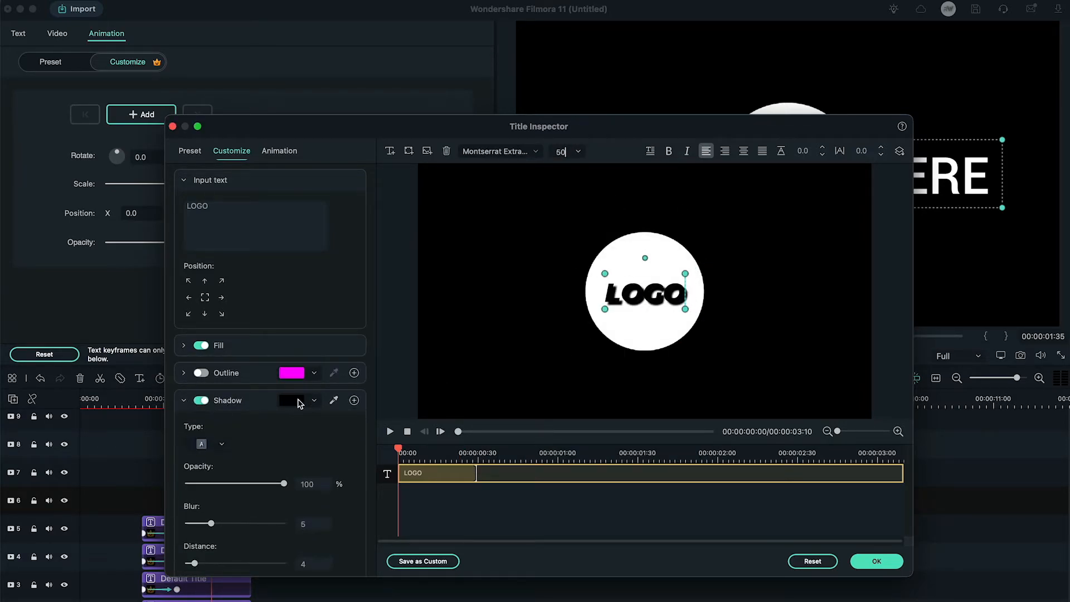
# Step: Soften and spread the drop shadow on the LOGO text
pyautogui.moveTo(197, 562); pyautogui.dragTo(194, 548)
pyautogui.write('55')
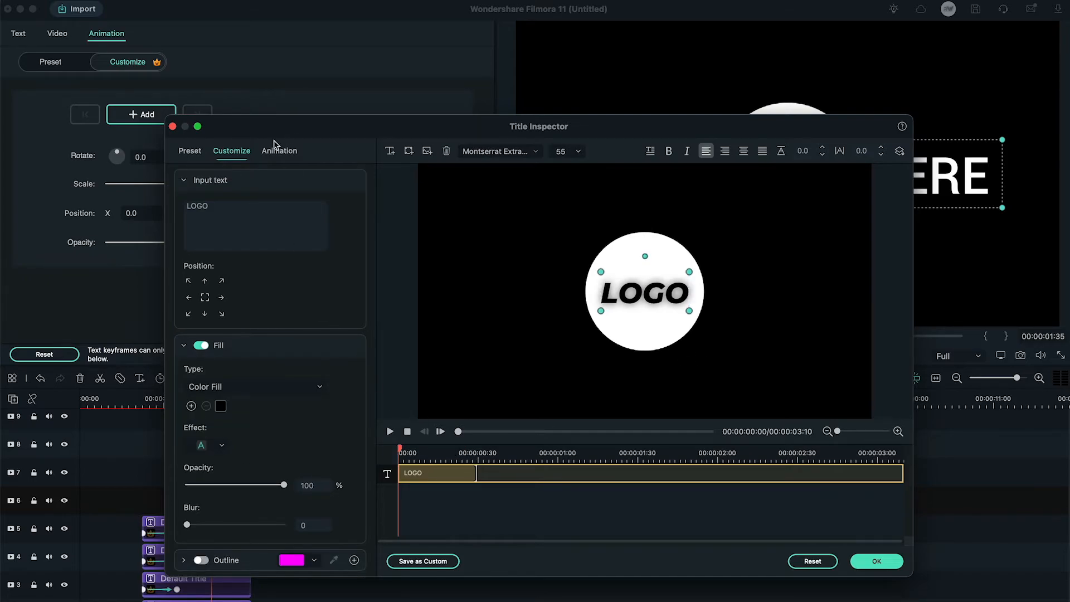
# Step: Give the LOGO title the Up Dir Insert entrance animation and confirm with OK
pyautogui.click(279, 150)
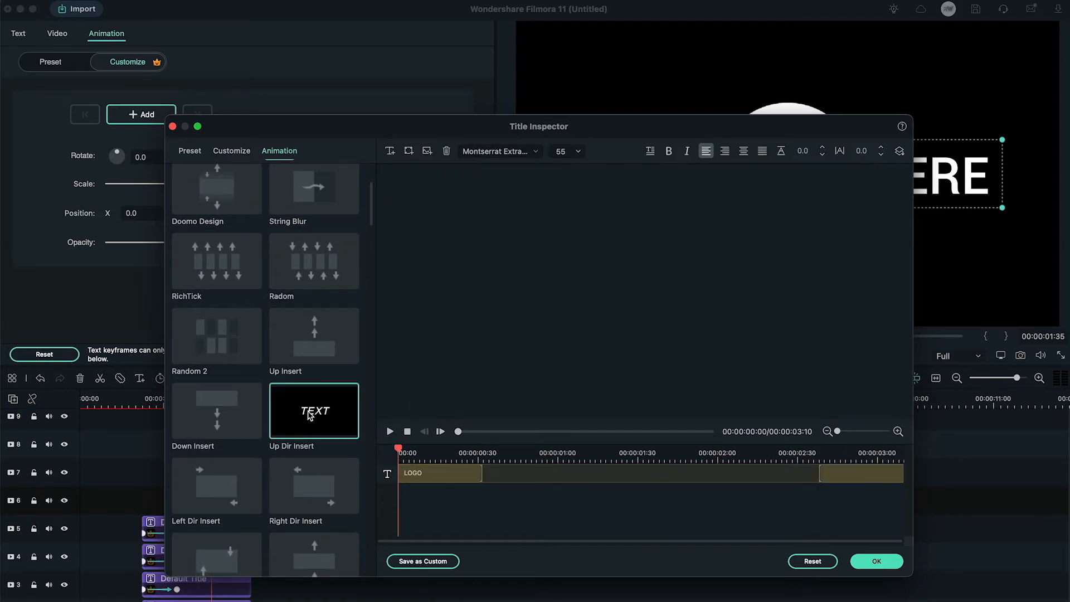
pyautogui.click(313, 411)
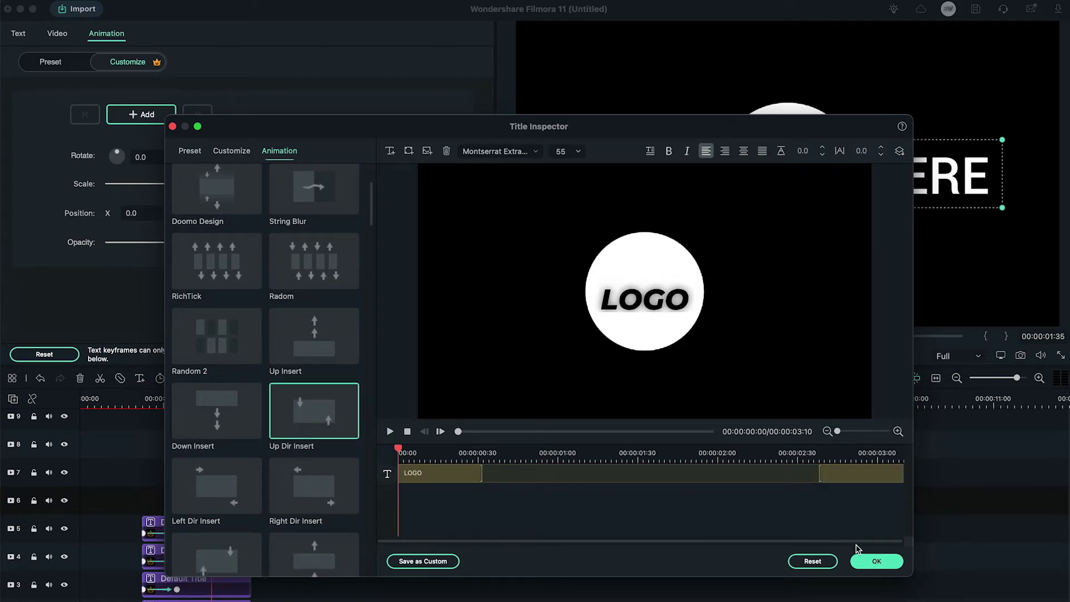
pyautogui.click(876, 561)
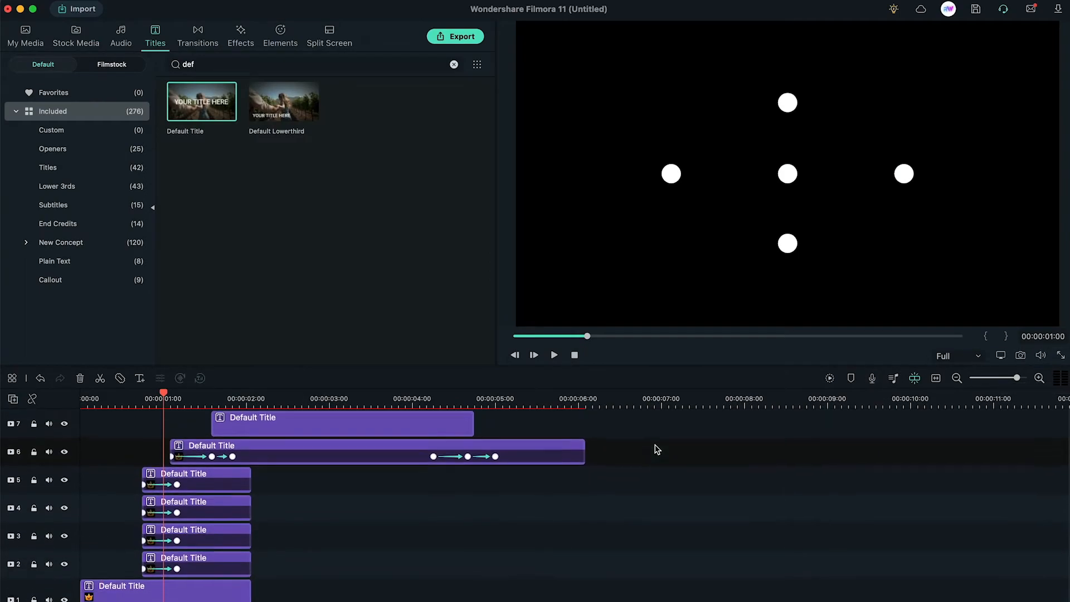
# Step: Search elements for 'fashion', add Fashion Modern Design Element 39 to track 8, and preview
pyautogui.click(280, 31)
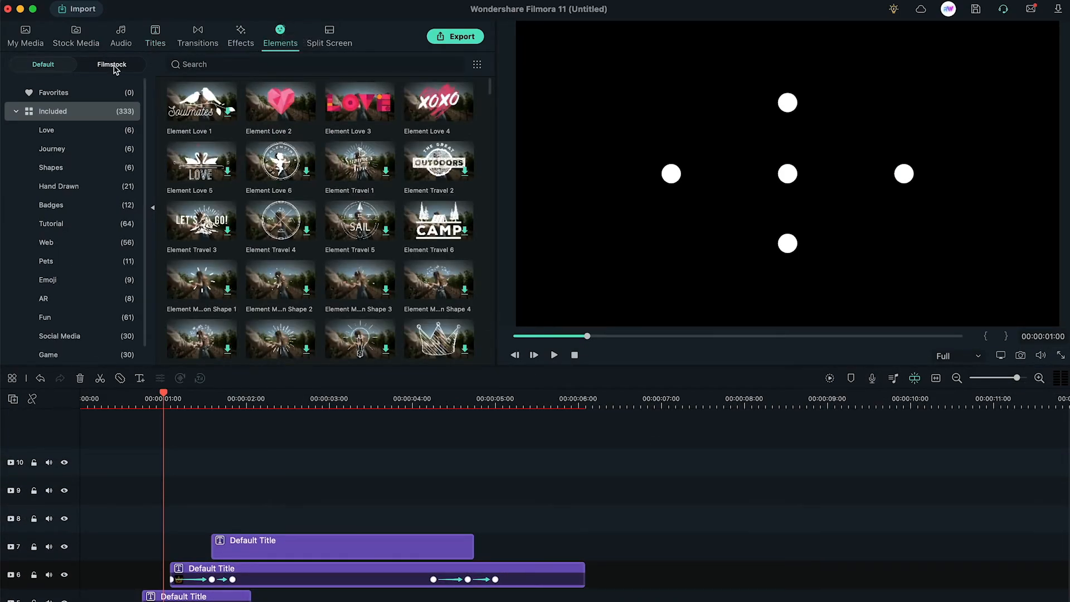
pyautogui.write('fashion modern element')
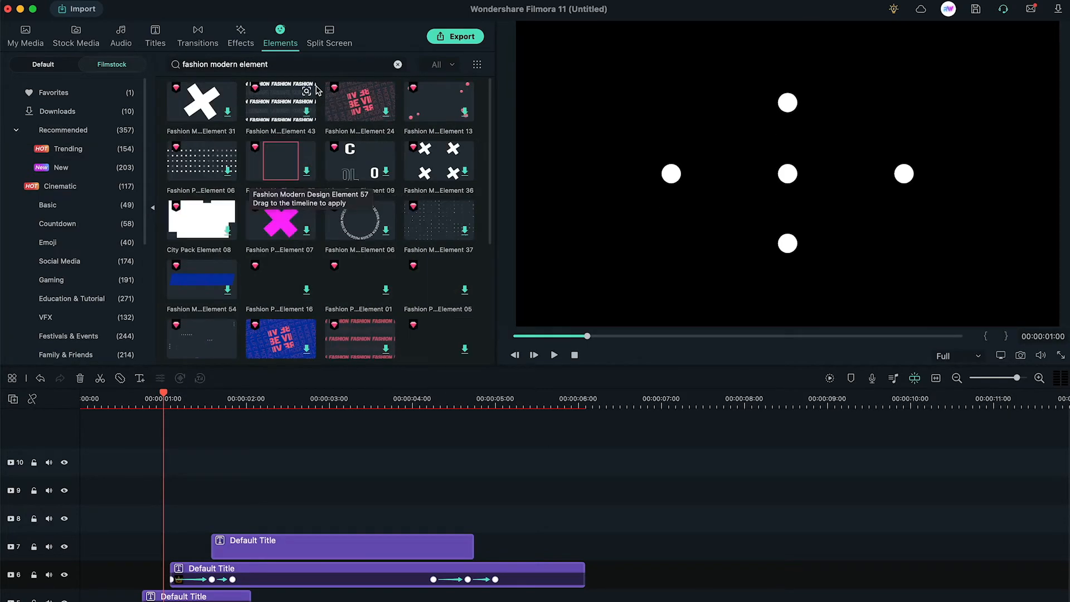
pyautogui.scroll(-3)
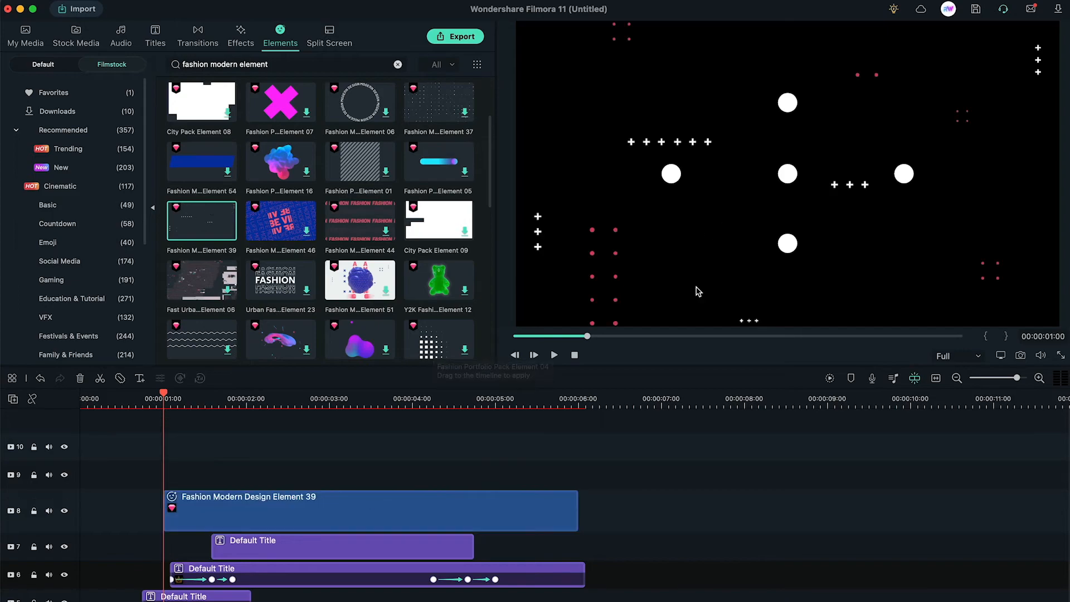
pyautogui.click(553, 355)
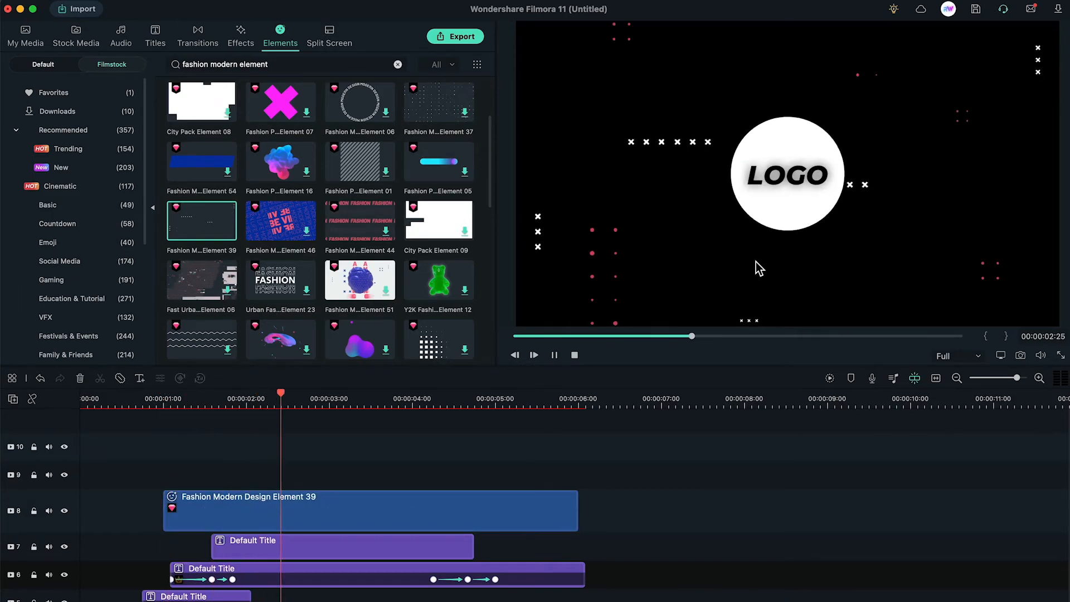
pyautogui.click(197, 29)
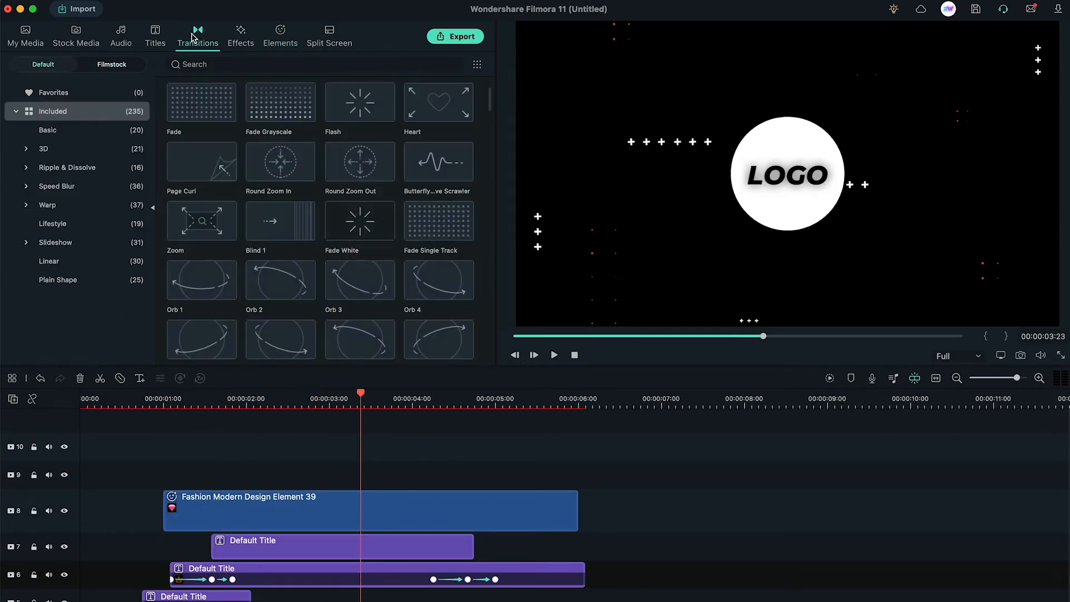
# Step: Search 'pixe' and give the Pixels In transition a one-second duration
pyautogui.write('pixe')
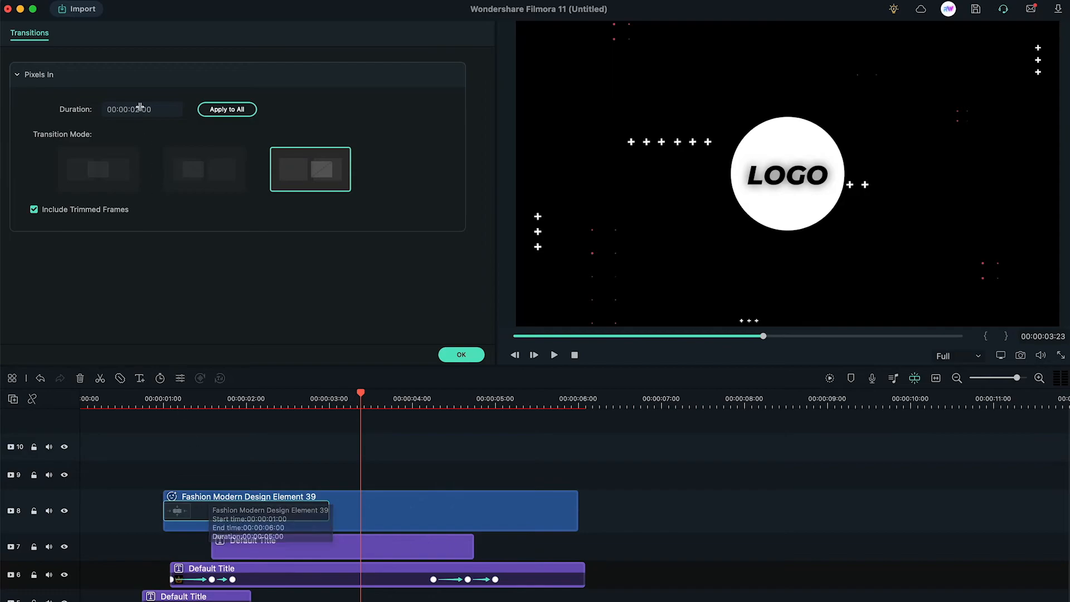
pyautogui.click(141, 109)
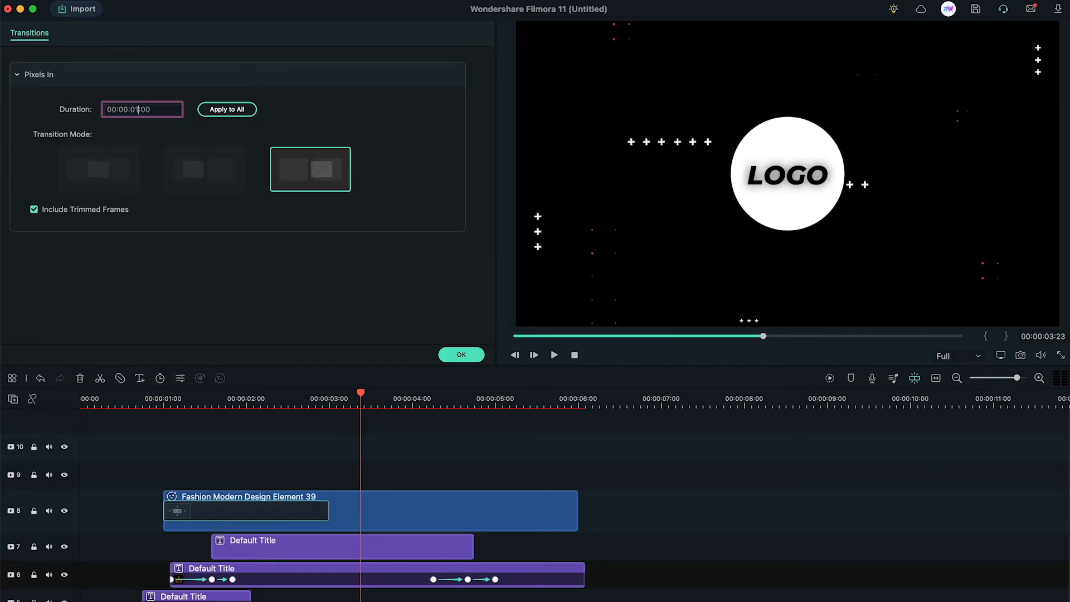
pyautogui.click(461, 354)
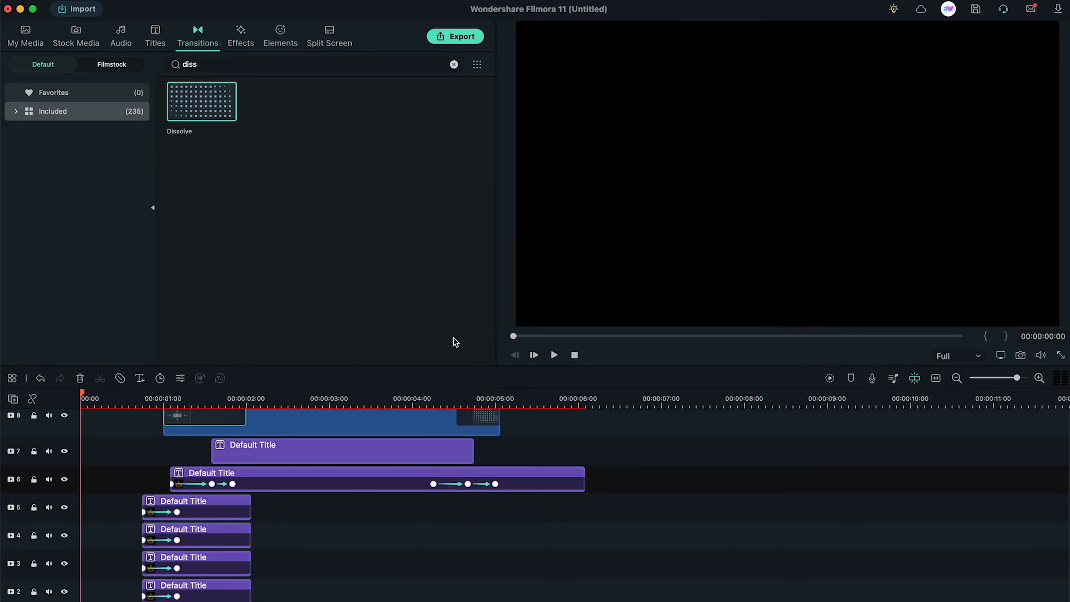
pyautogui.click(554, 355)
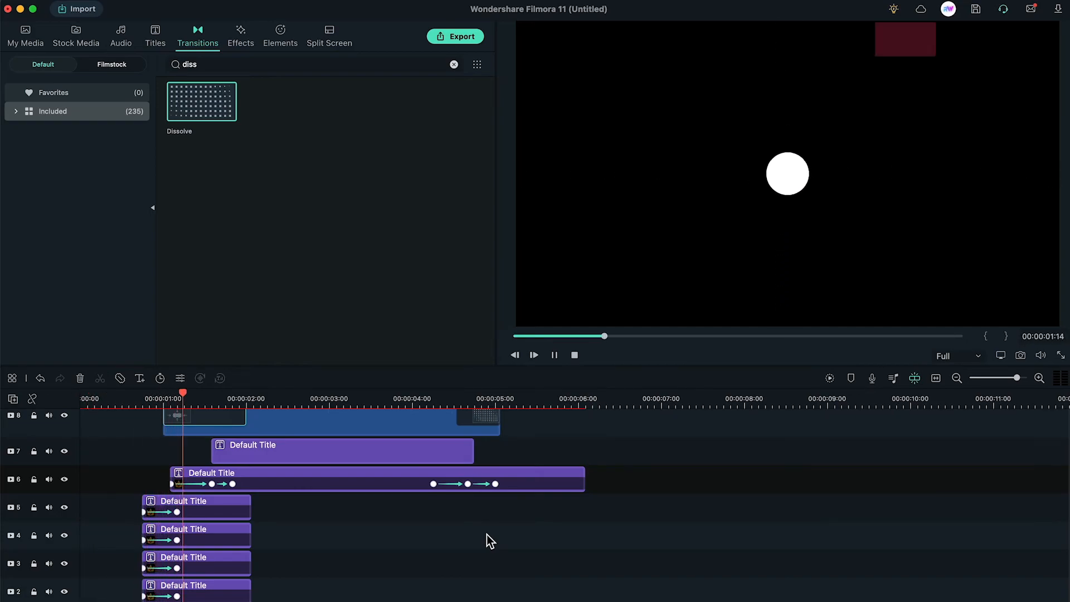
pyautogui.click(534, 354)
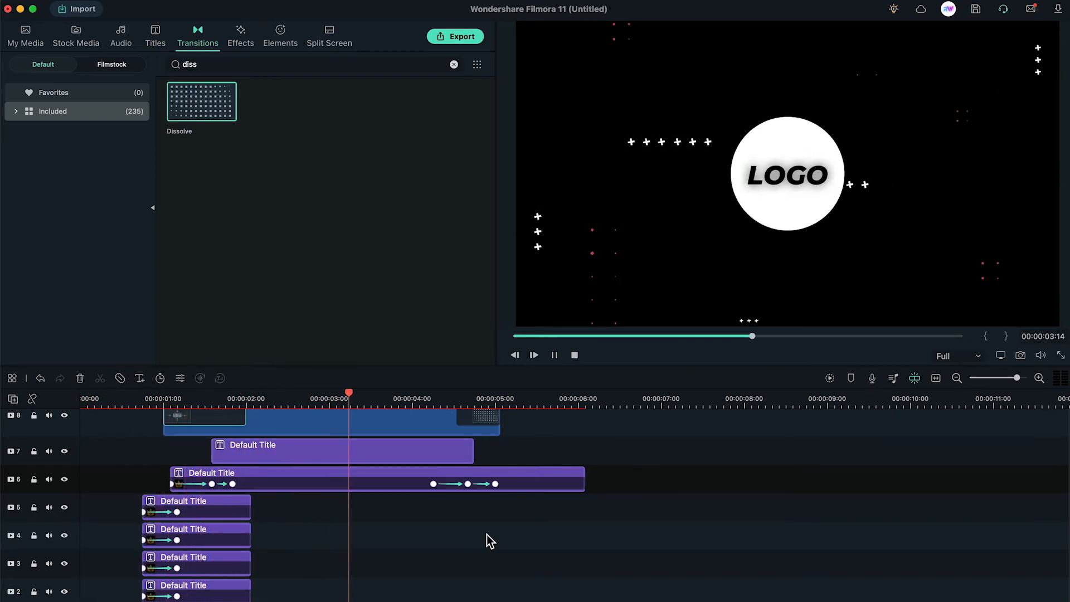